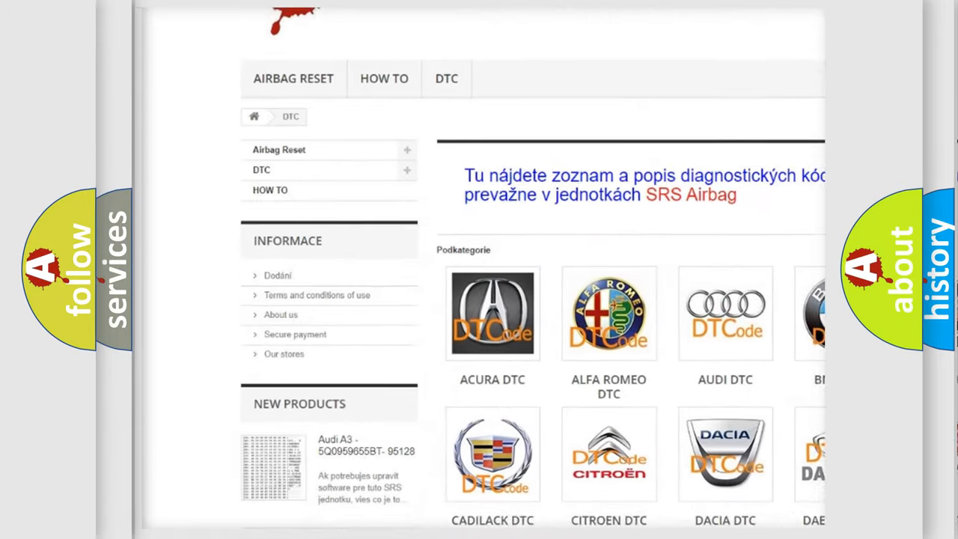
scroll(down, 3)
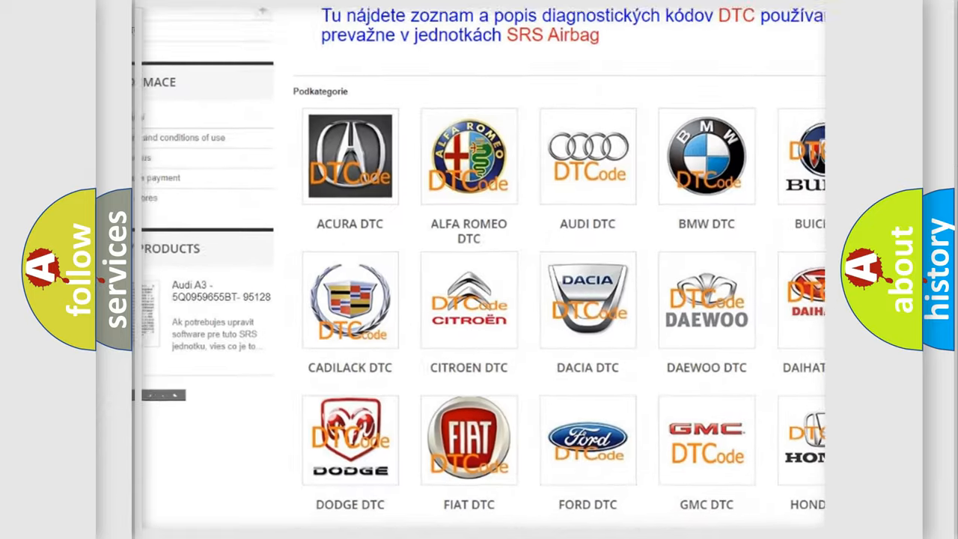